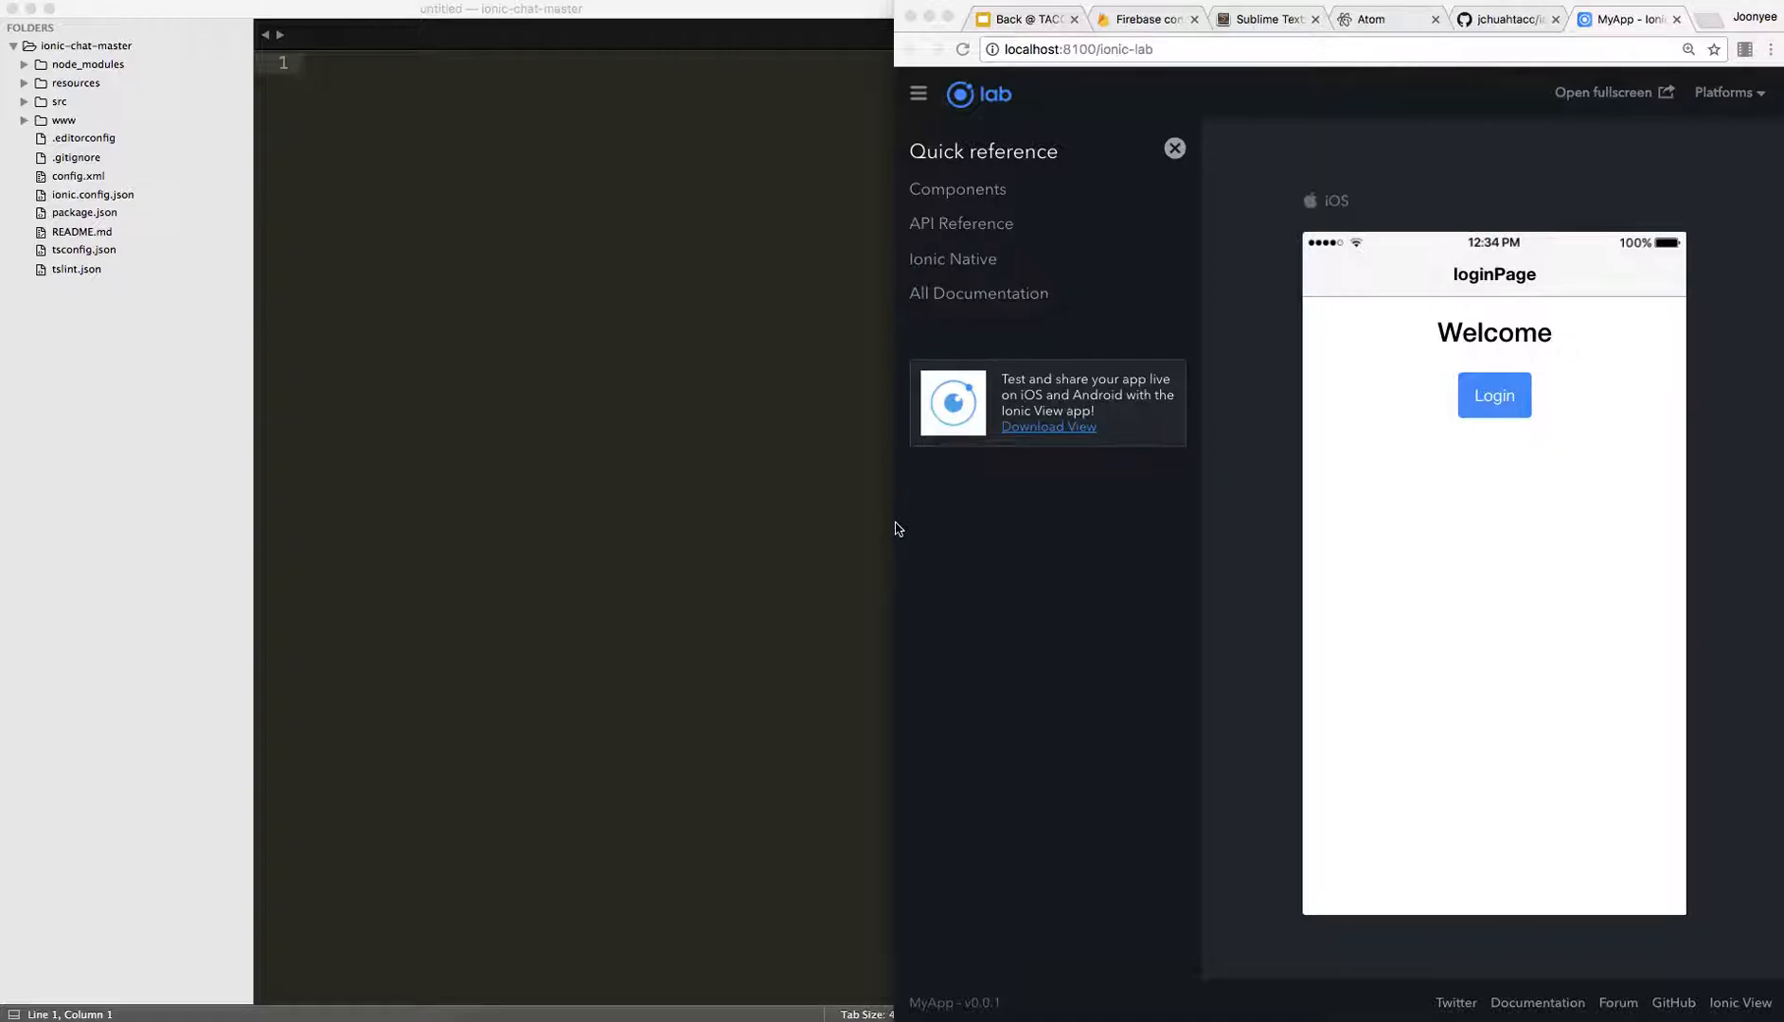
mouse_move(1094, 534)
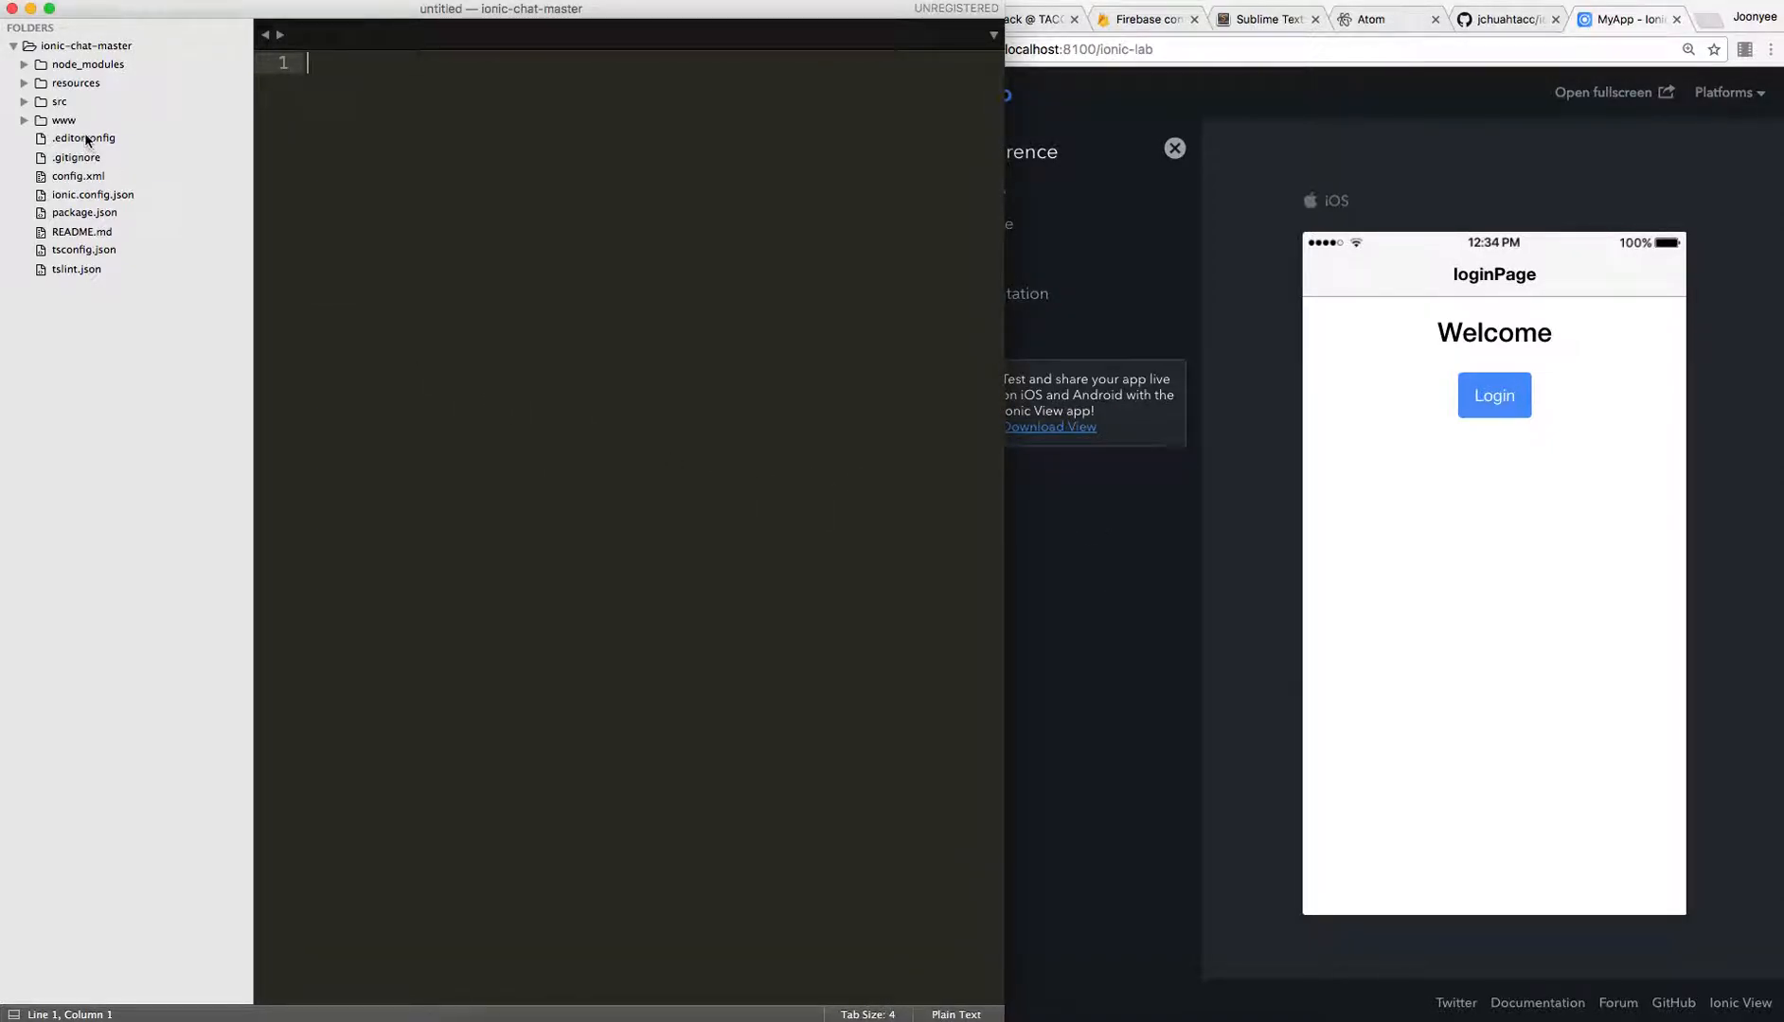
mouse_move(1189, 375)
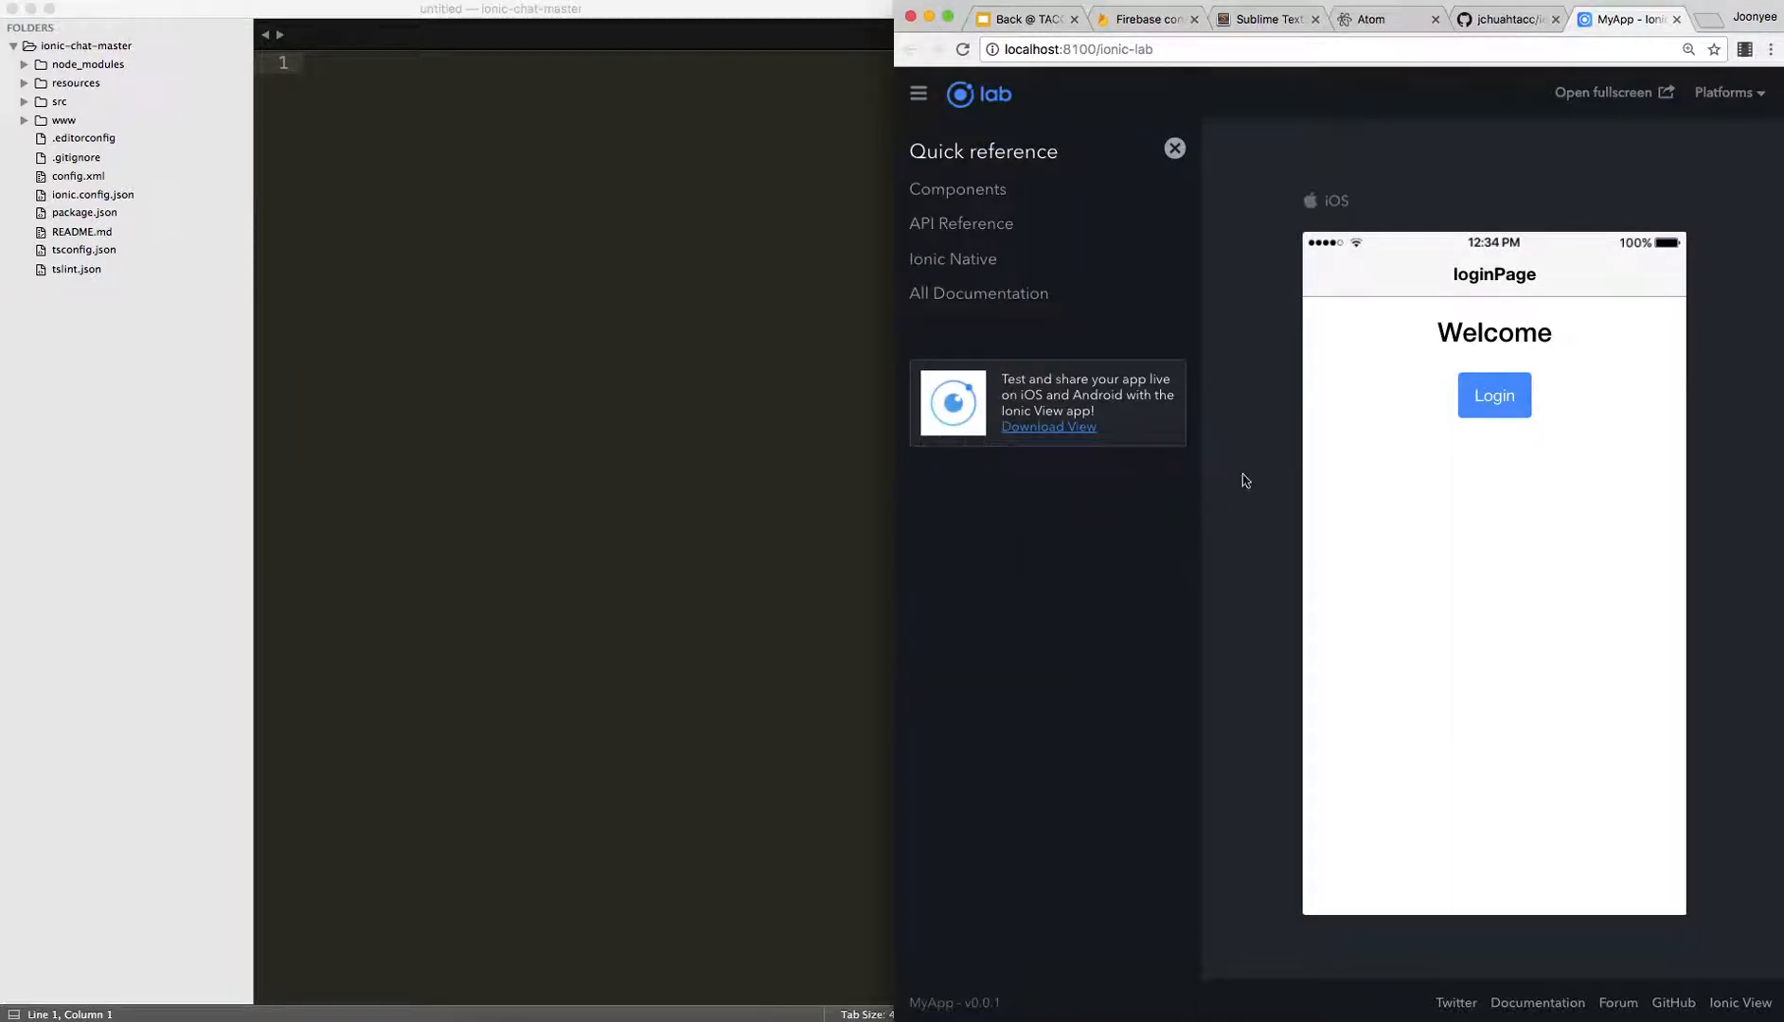
mouse_move(1483, 202)
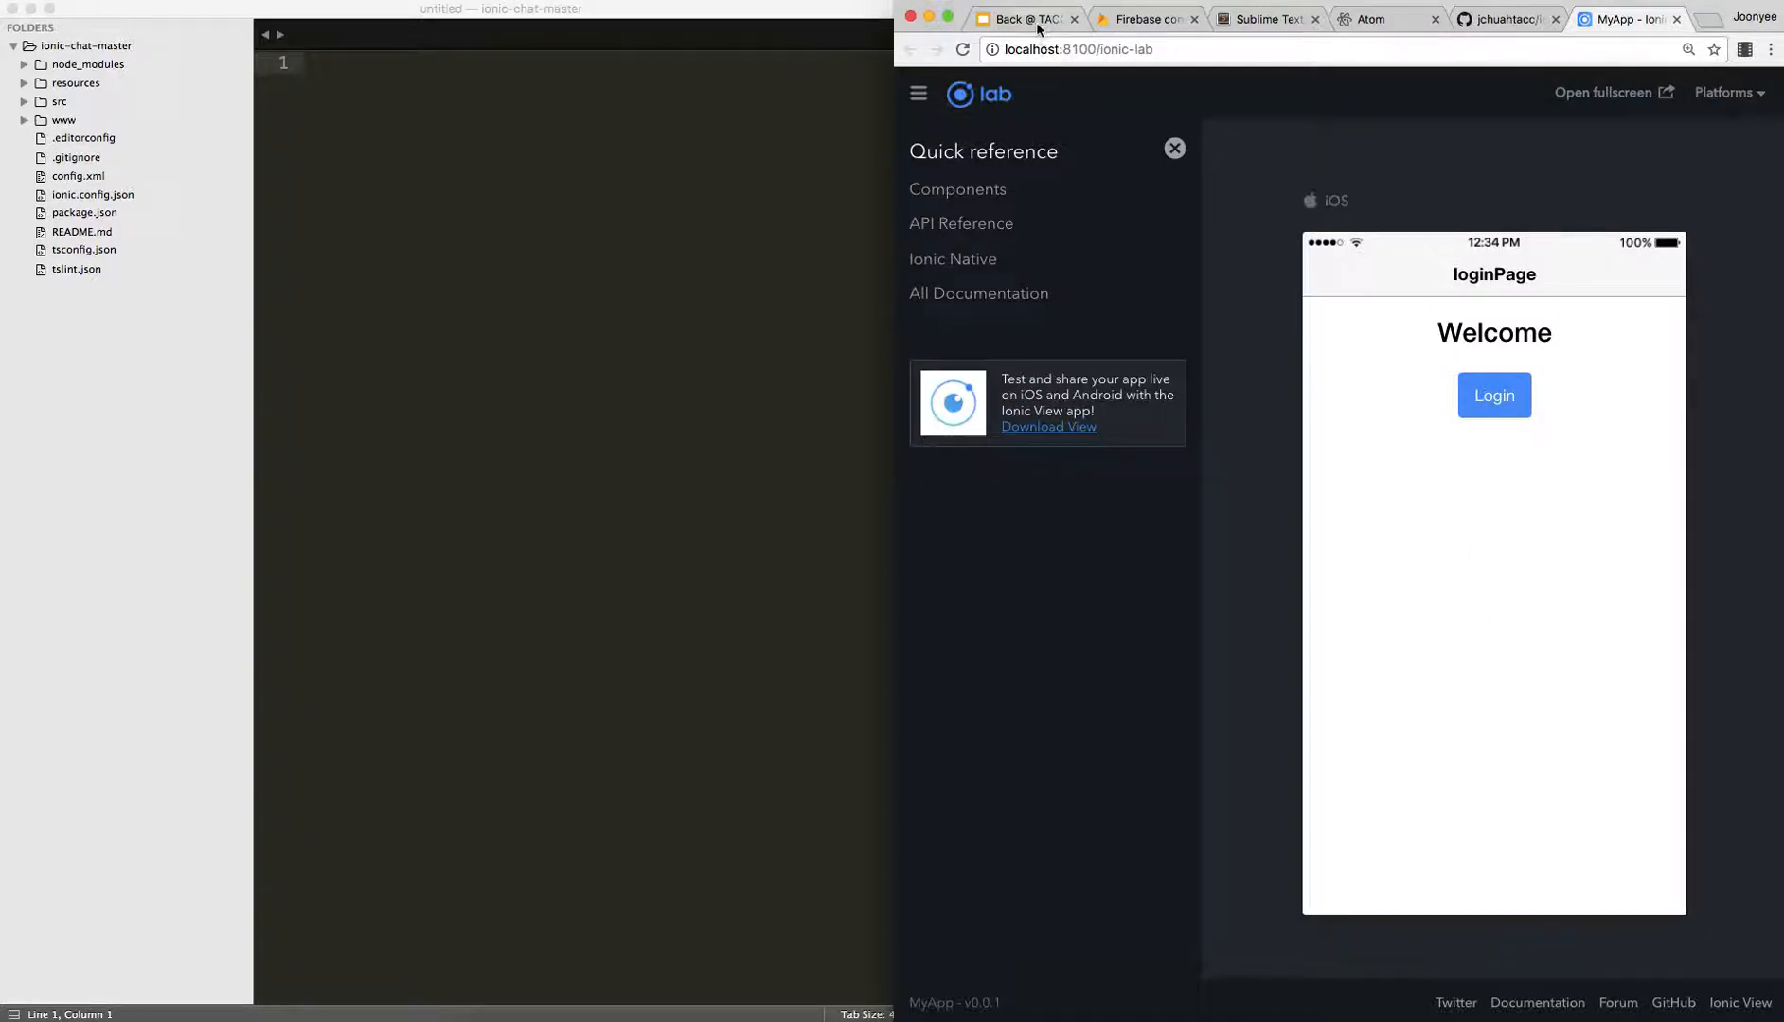
Switch to the Ionic Chat deck and follow its link to the GitHub commit page
left_click(1019, 19)
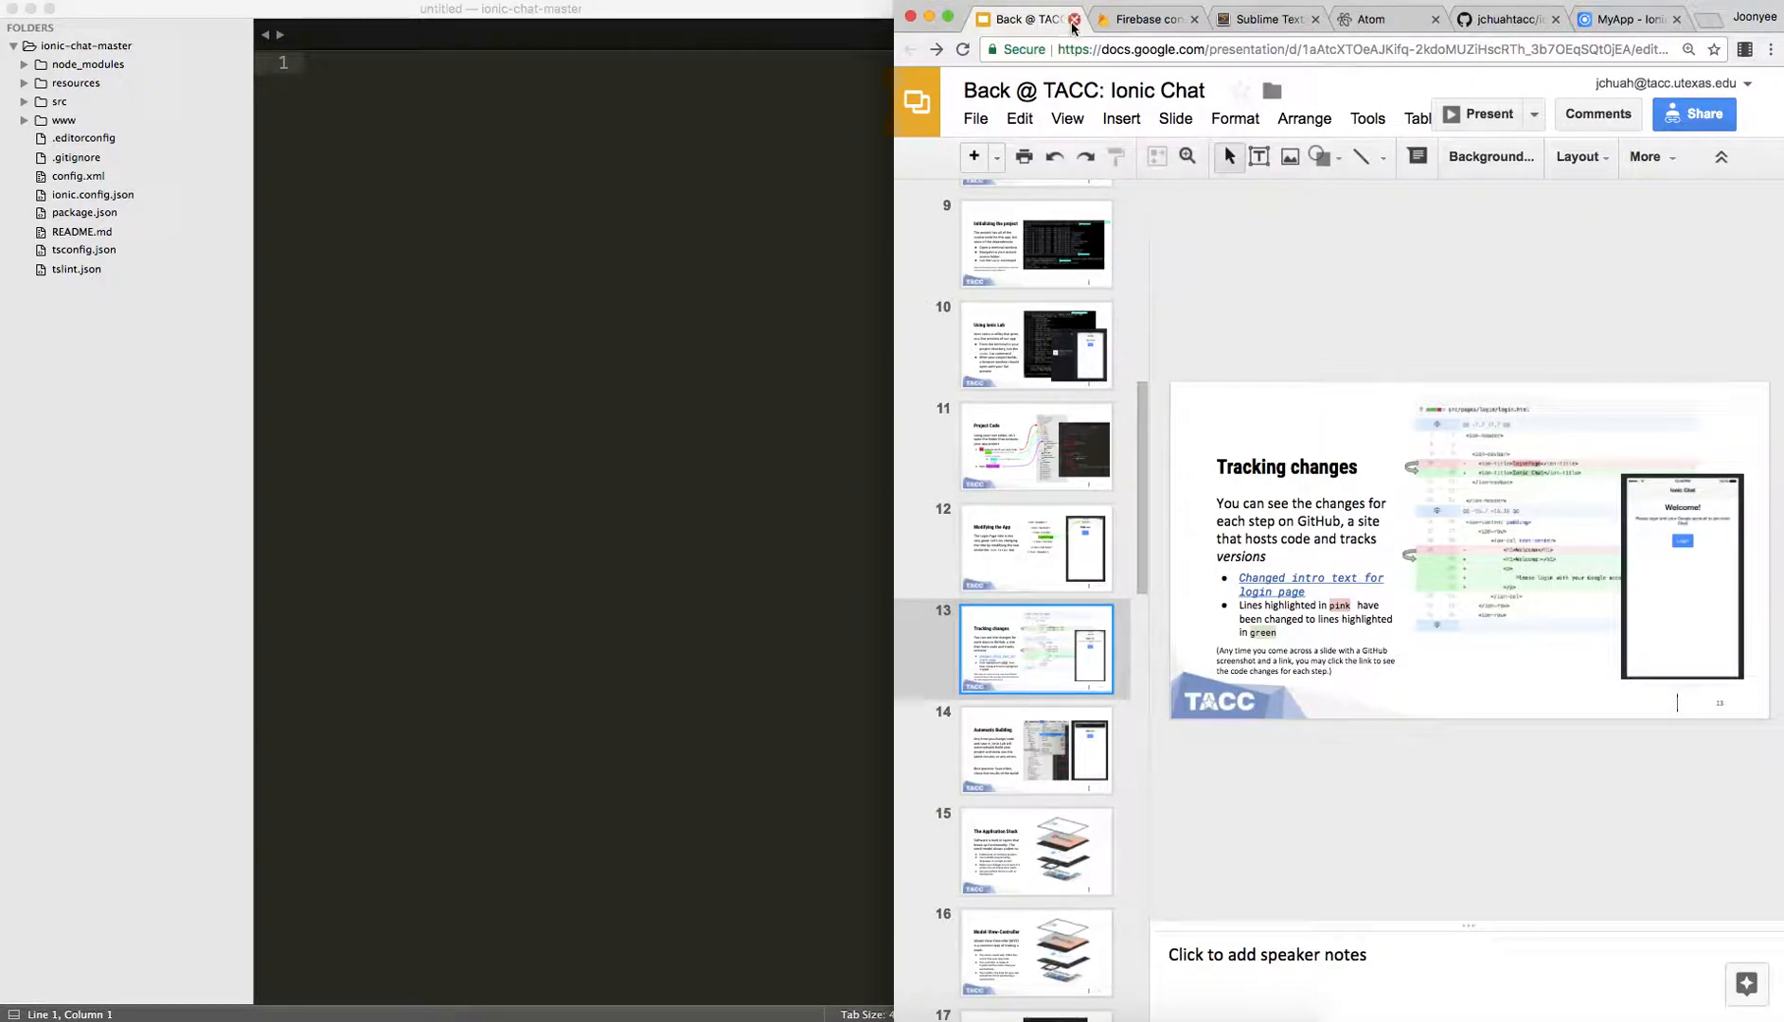
mouse_move(1487, 114)
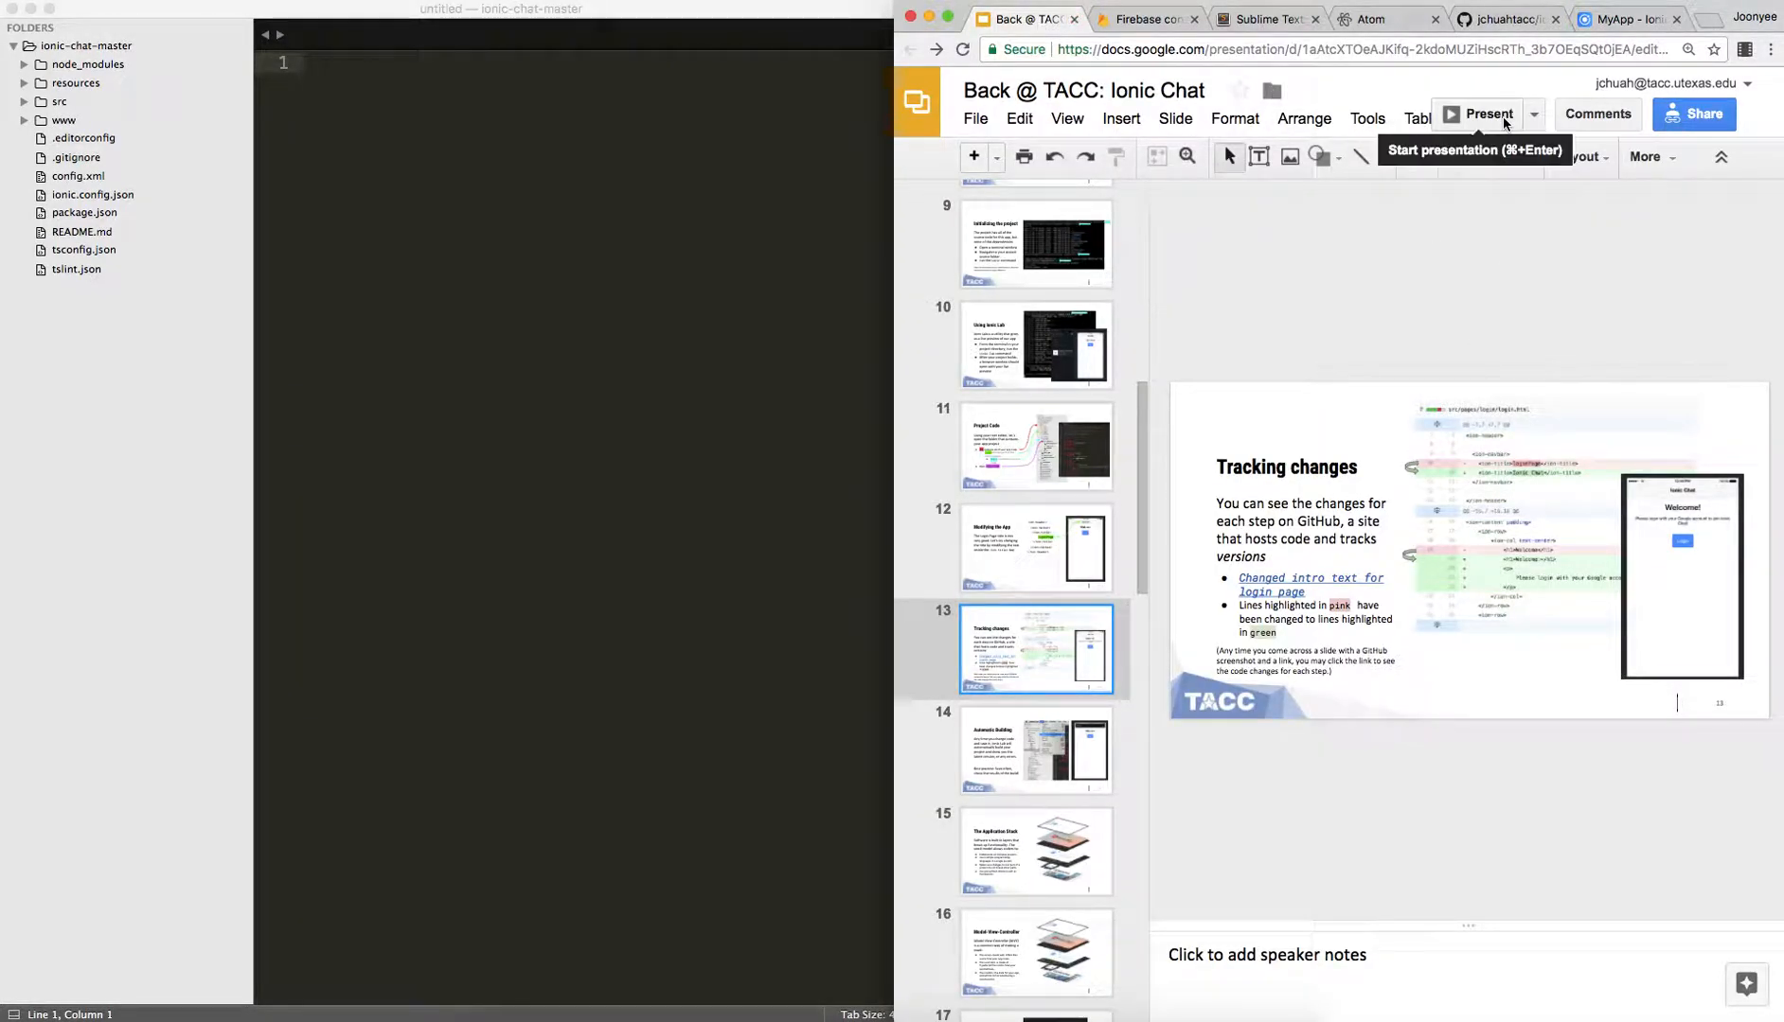
left_click(1485, 114)
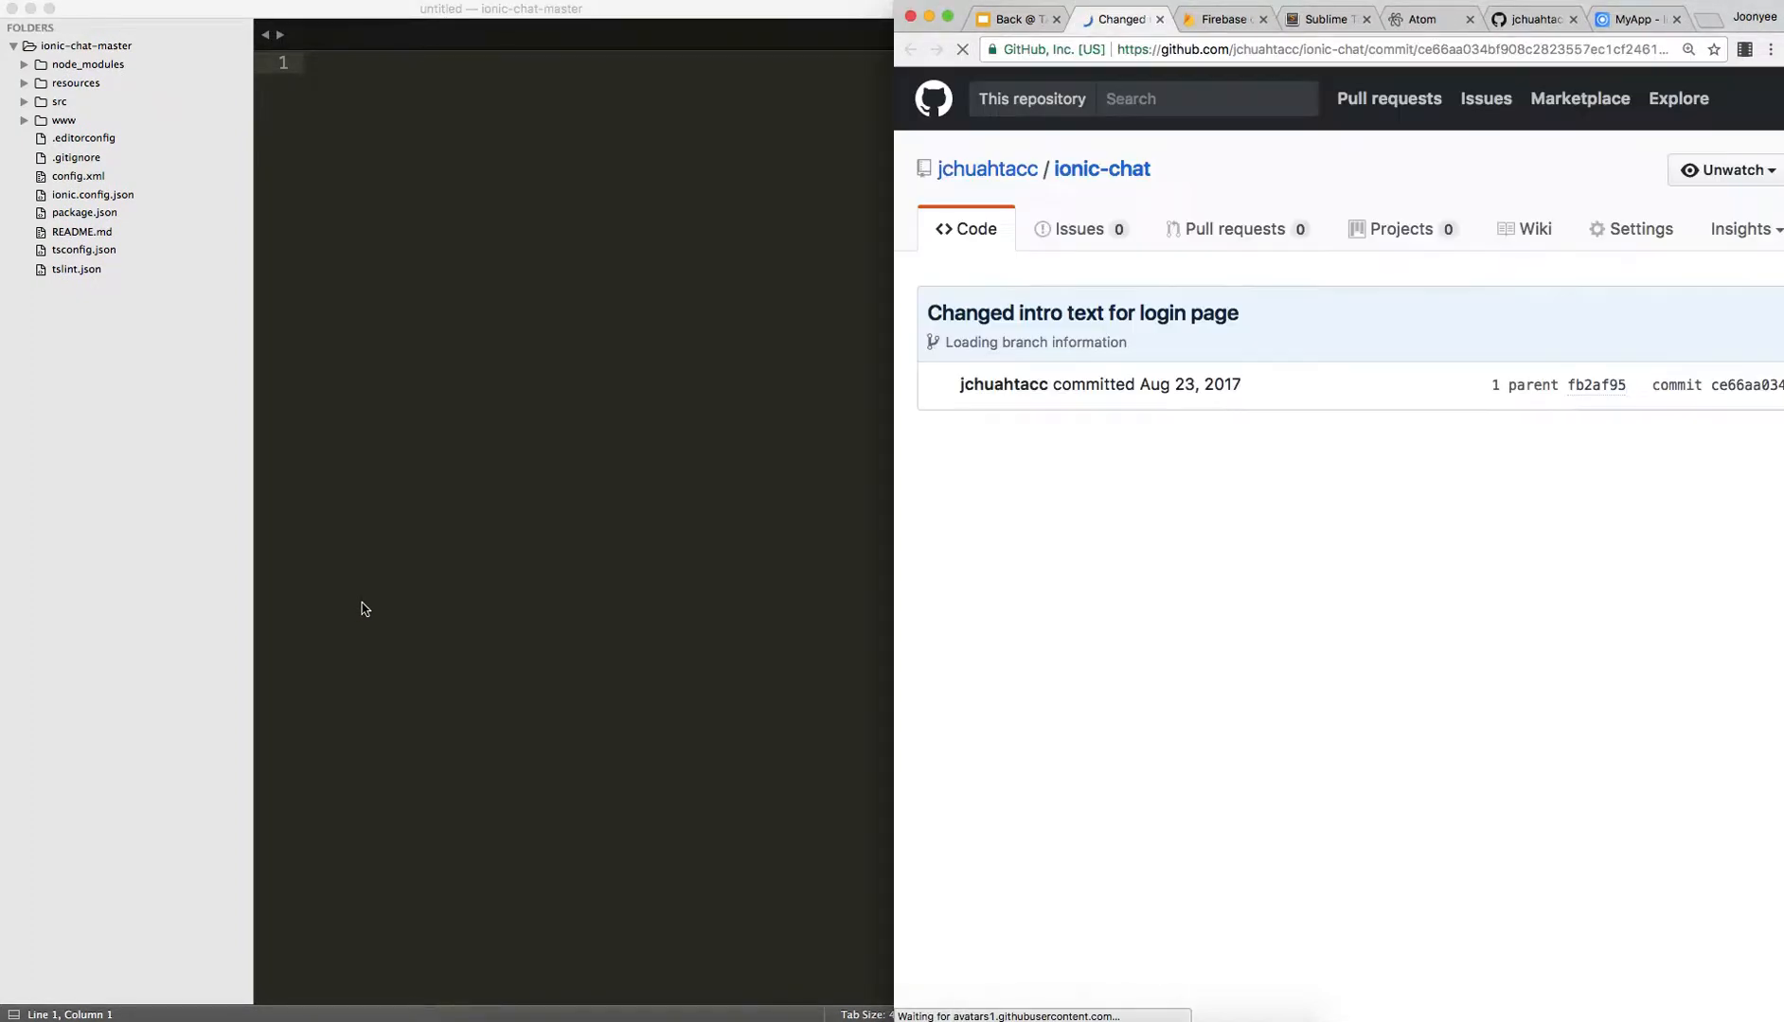
Scroll to the src/pages/login/login.html diff showing the Ionic Chat title and Google-login prompt
scroll("down", 3)
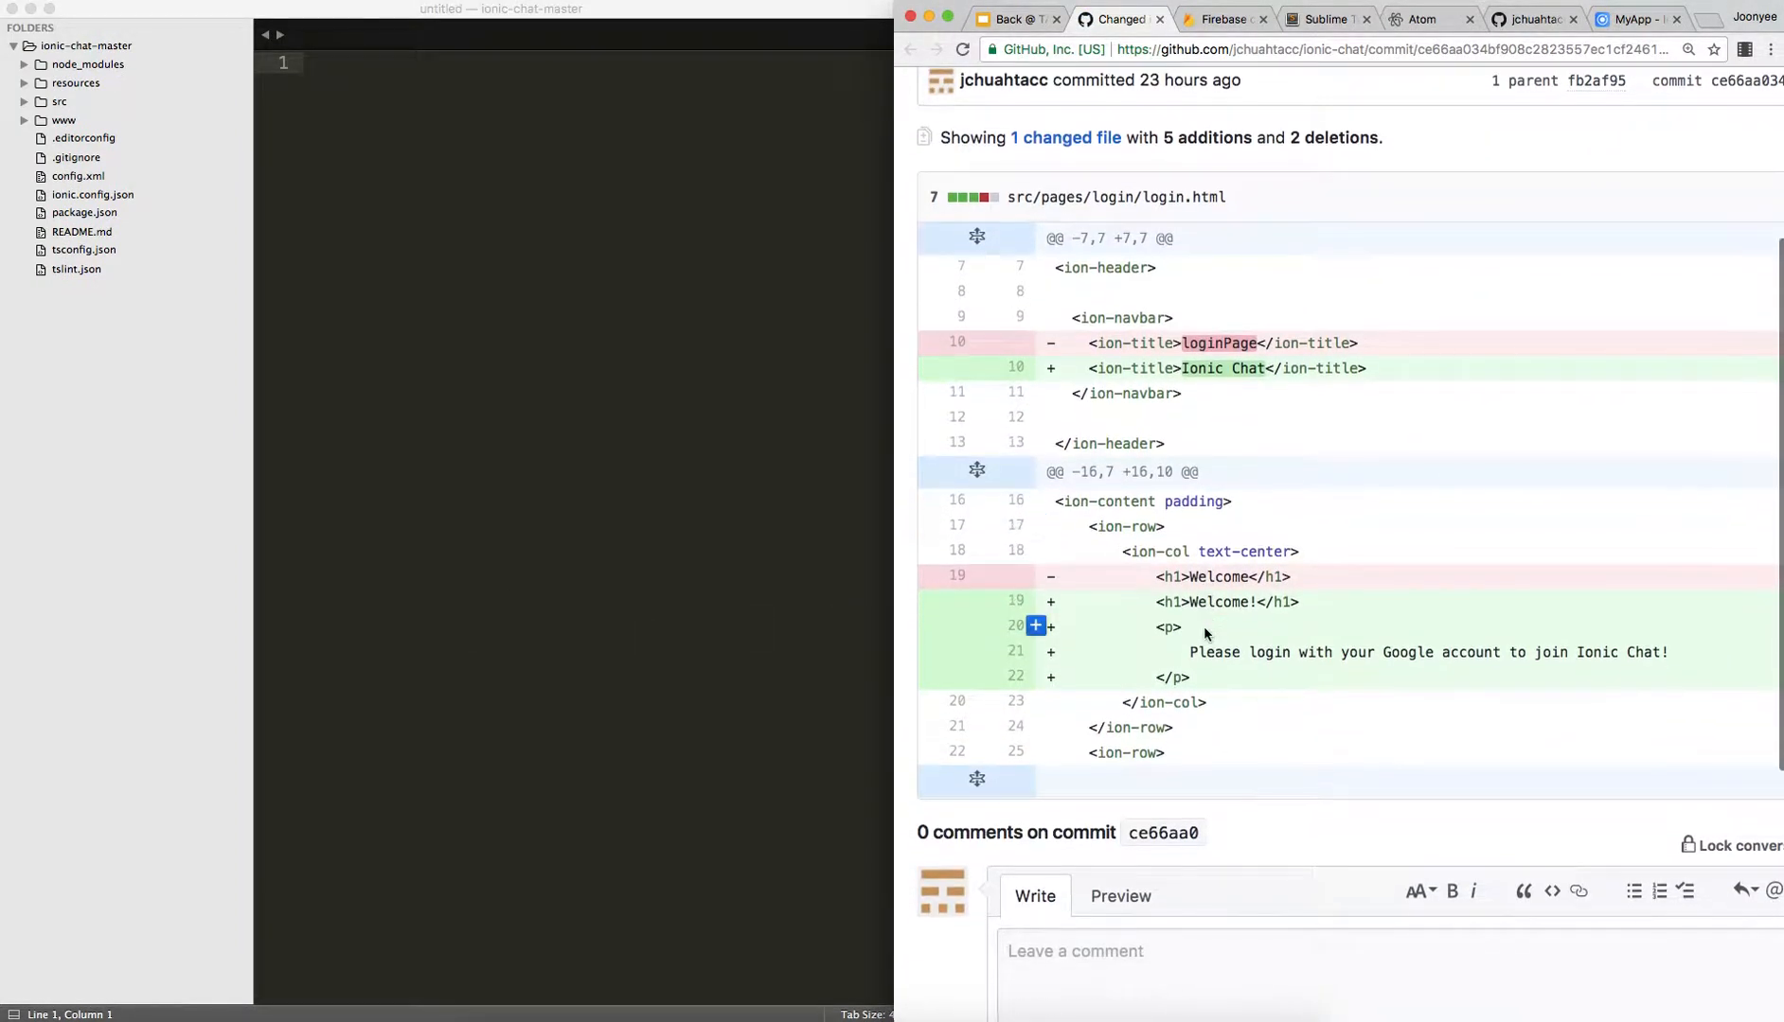
mouse_move(981, 365)
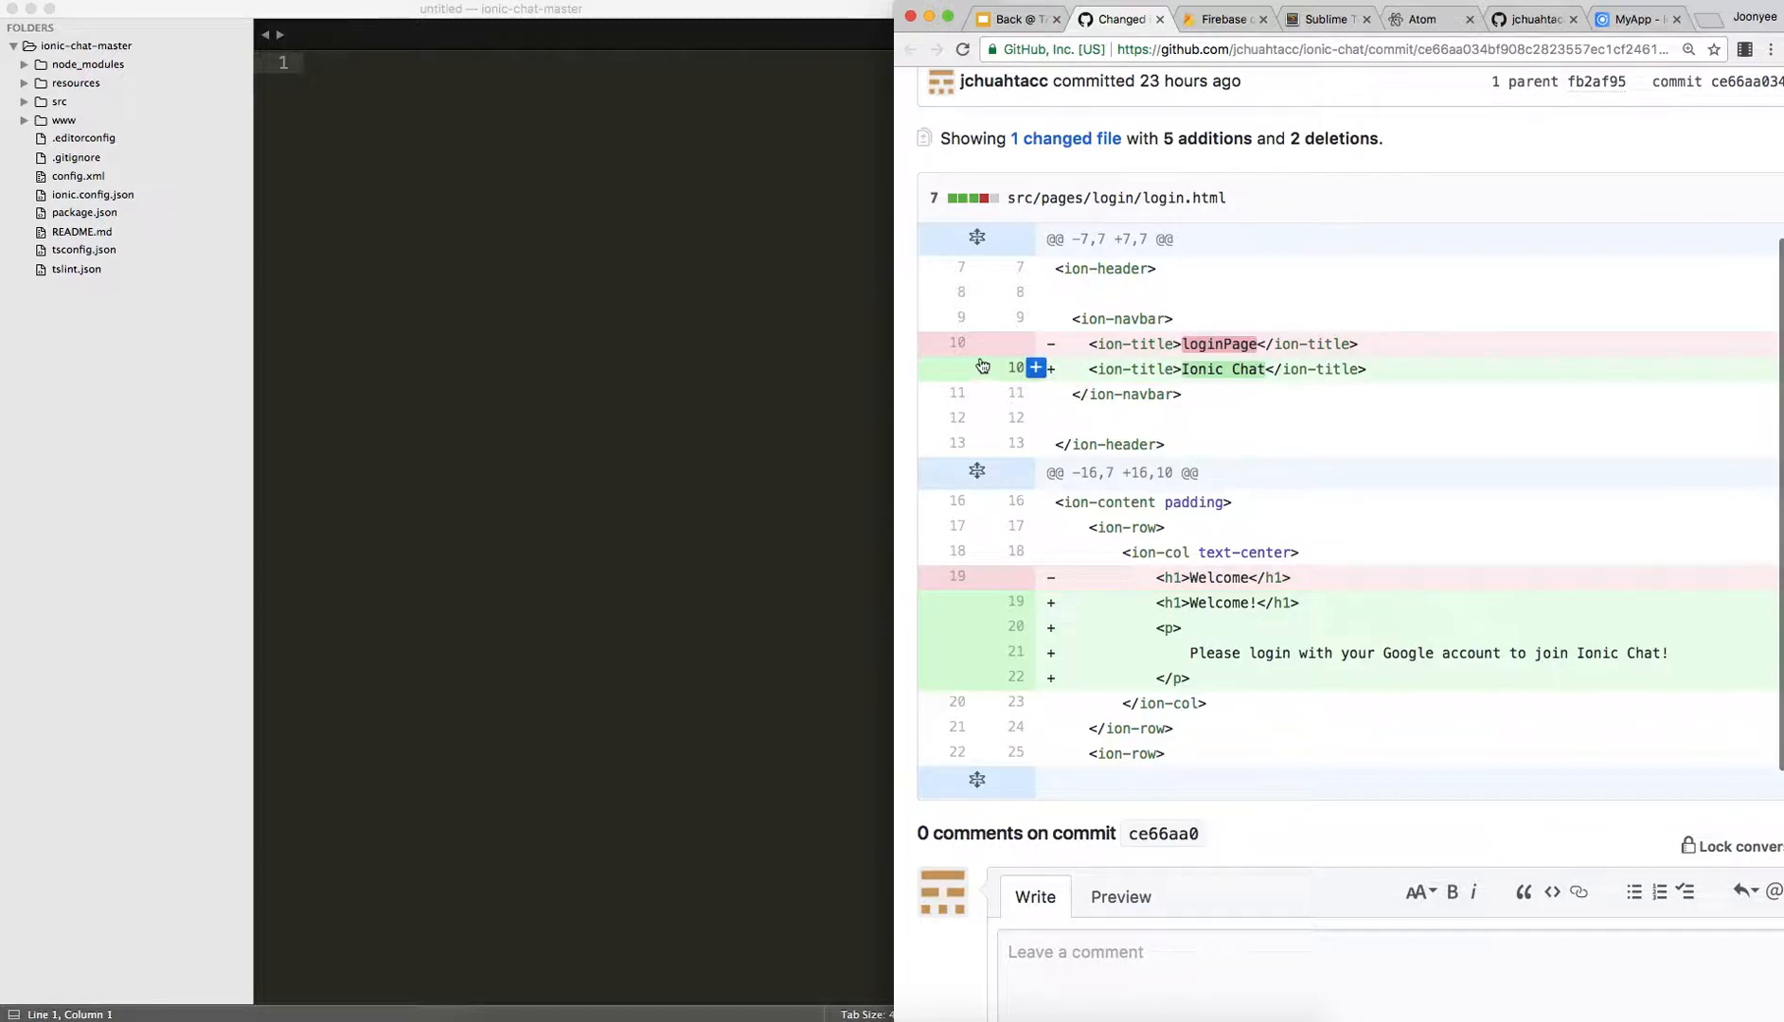
mouse_move(1071, 348)
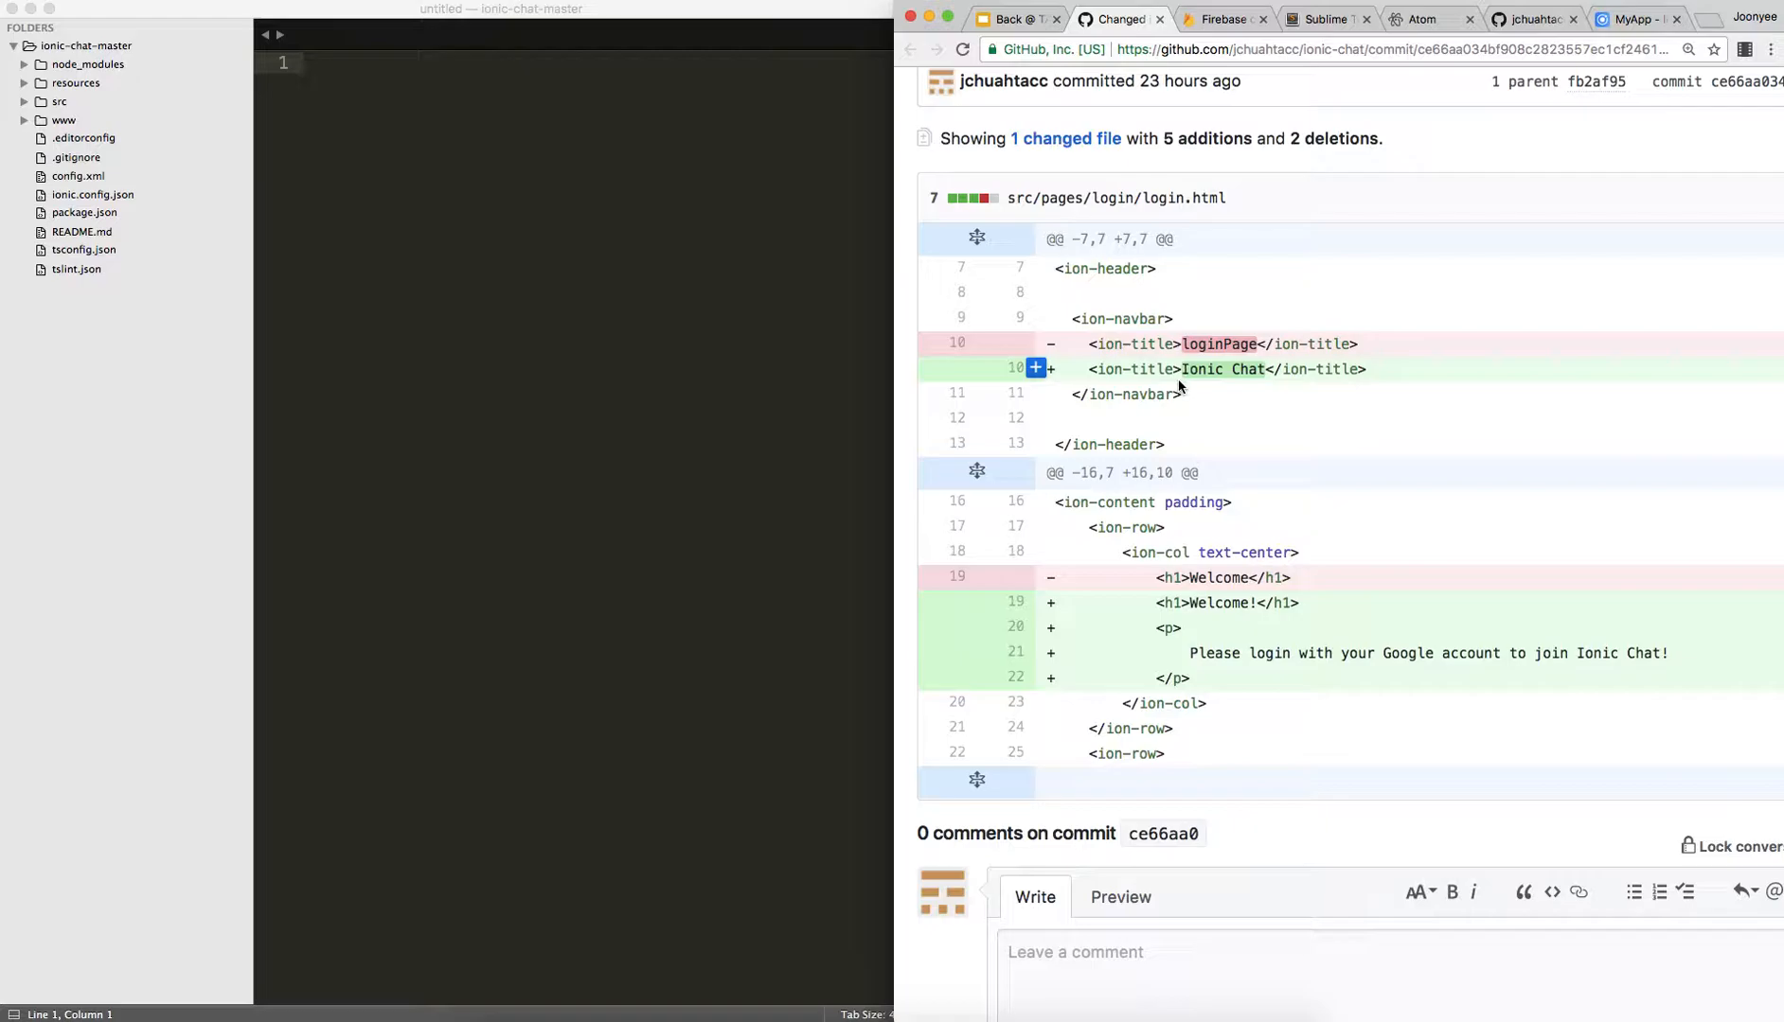
mouse_move(1212, 645)
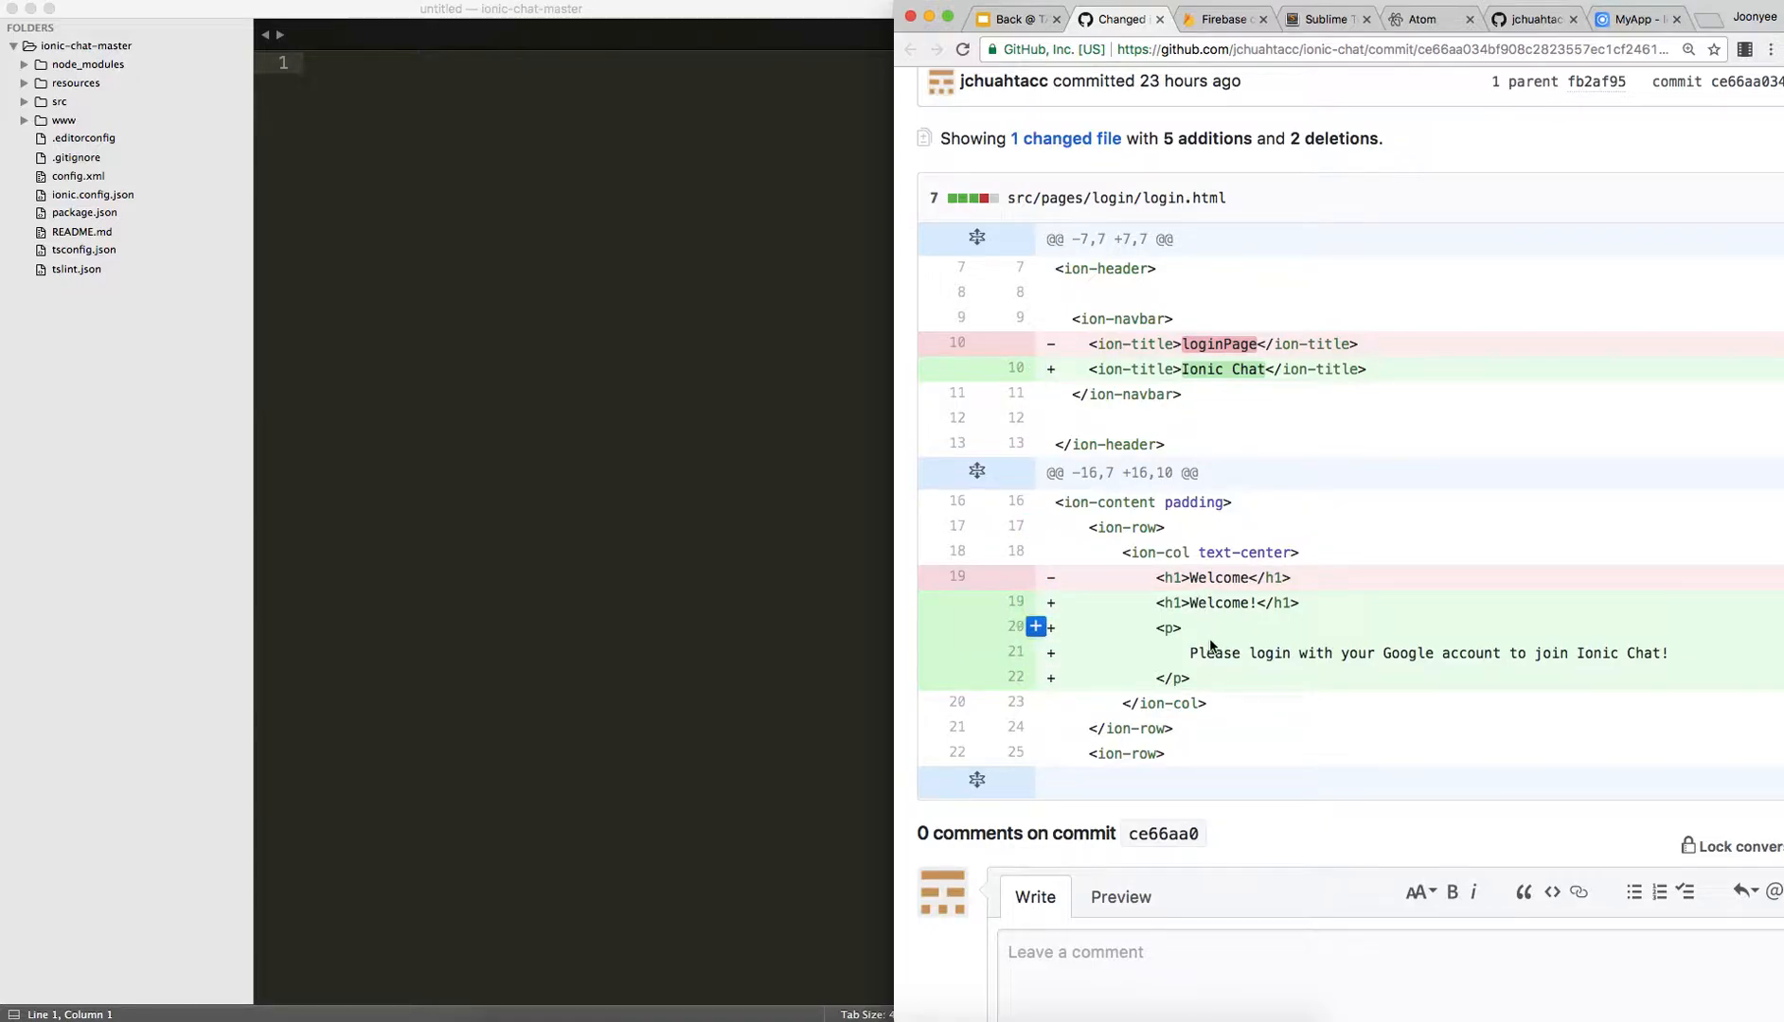
mouse_move(962, 344)
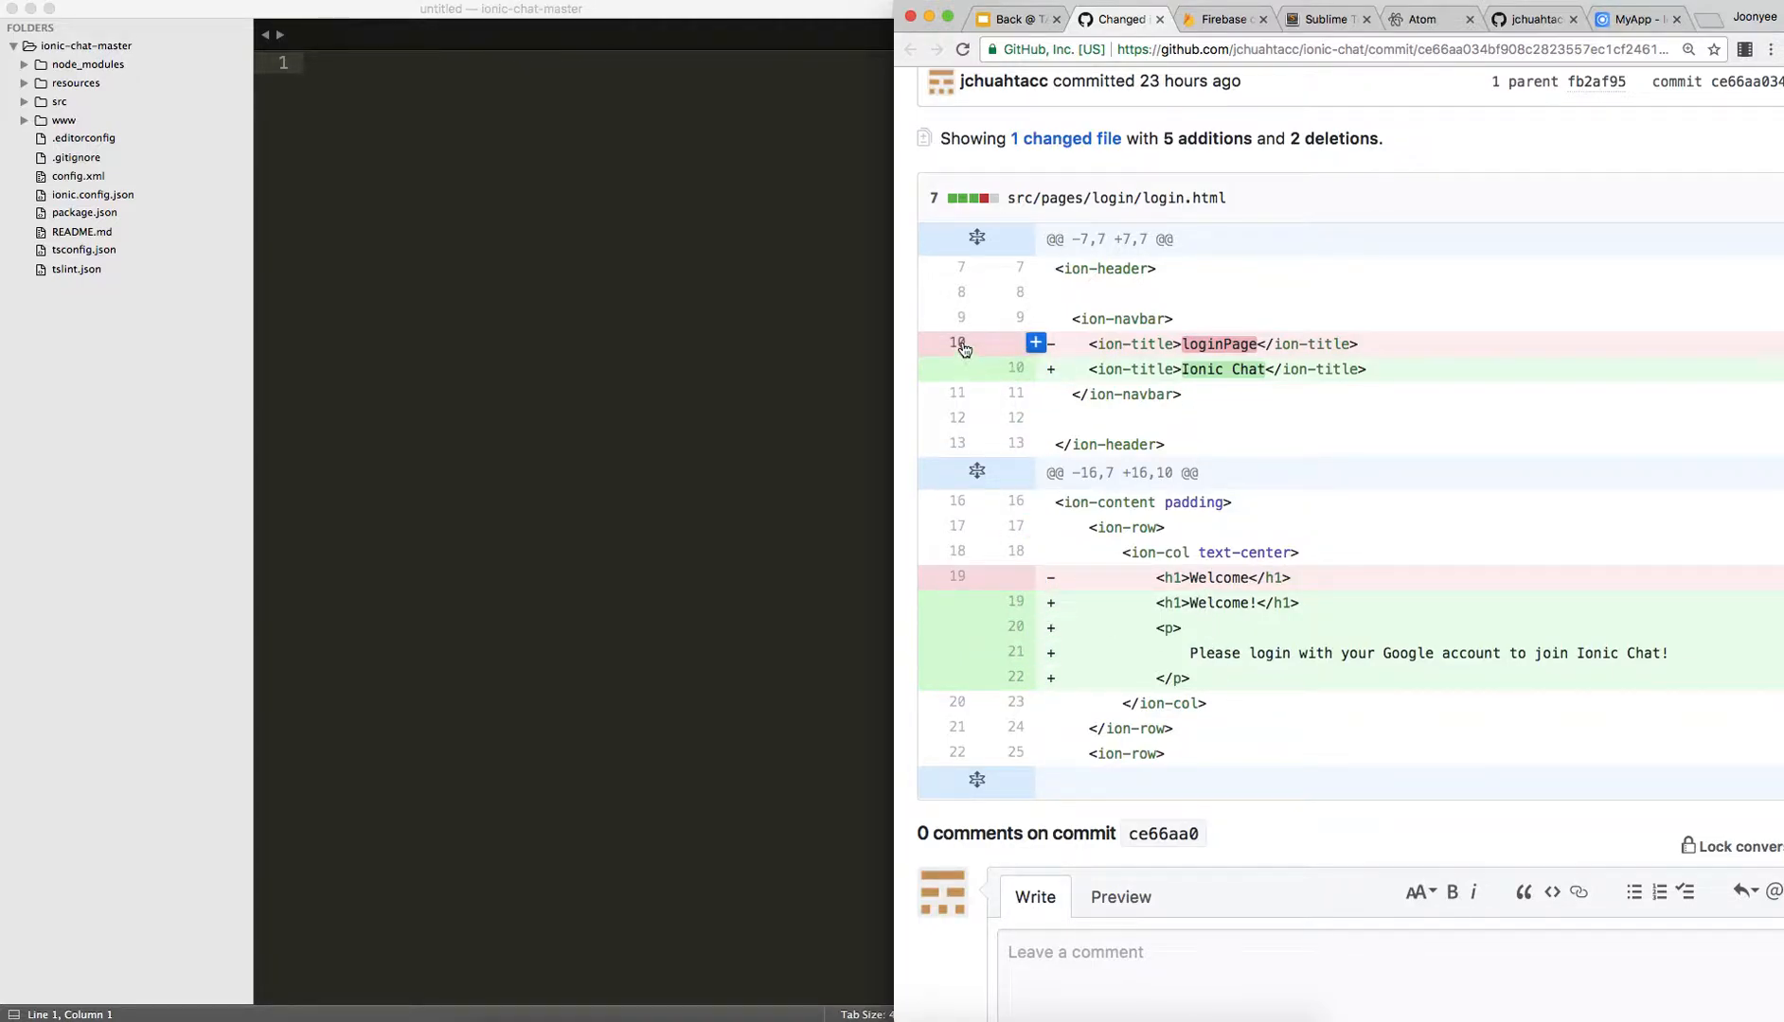
mouse_move(1015, 369)
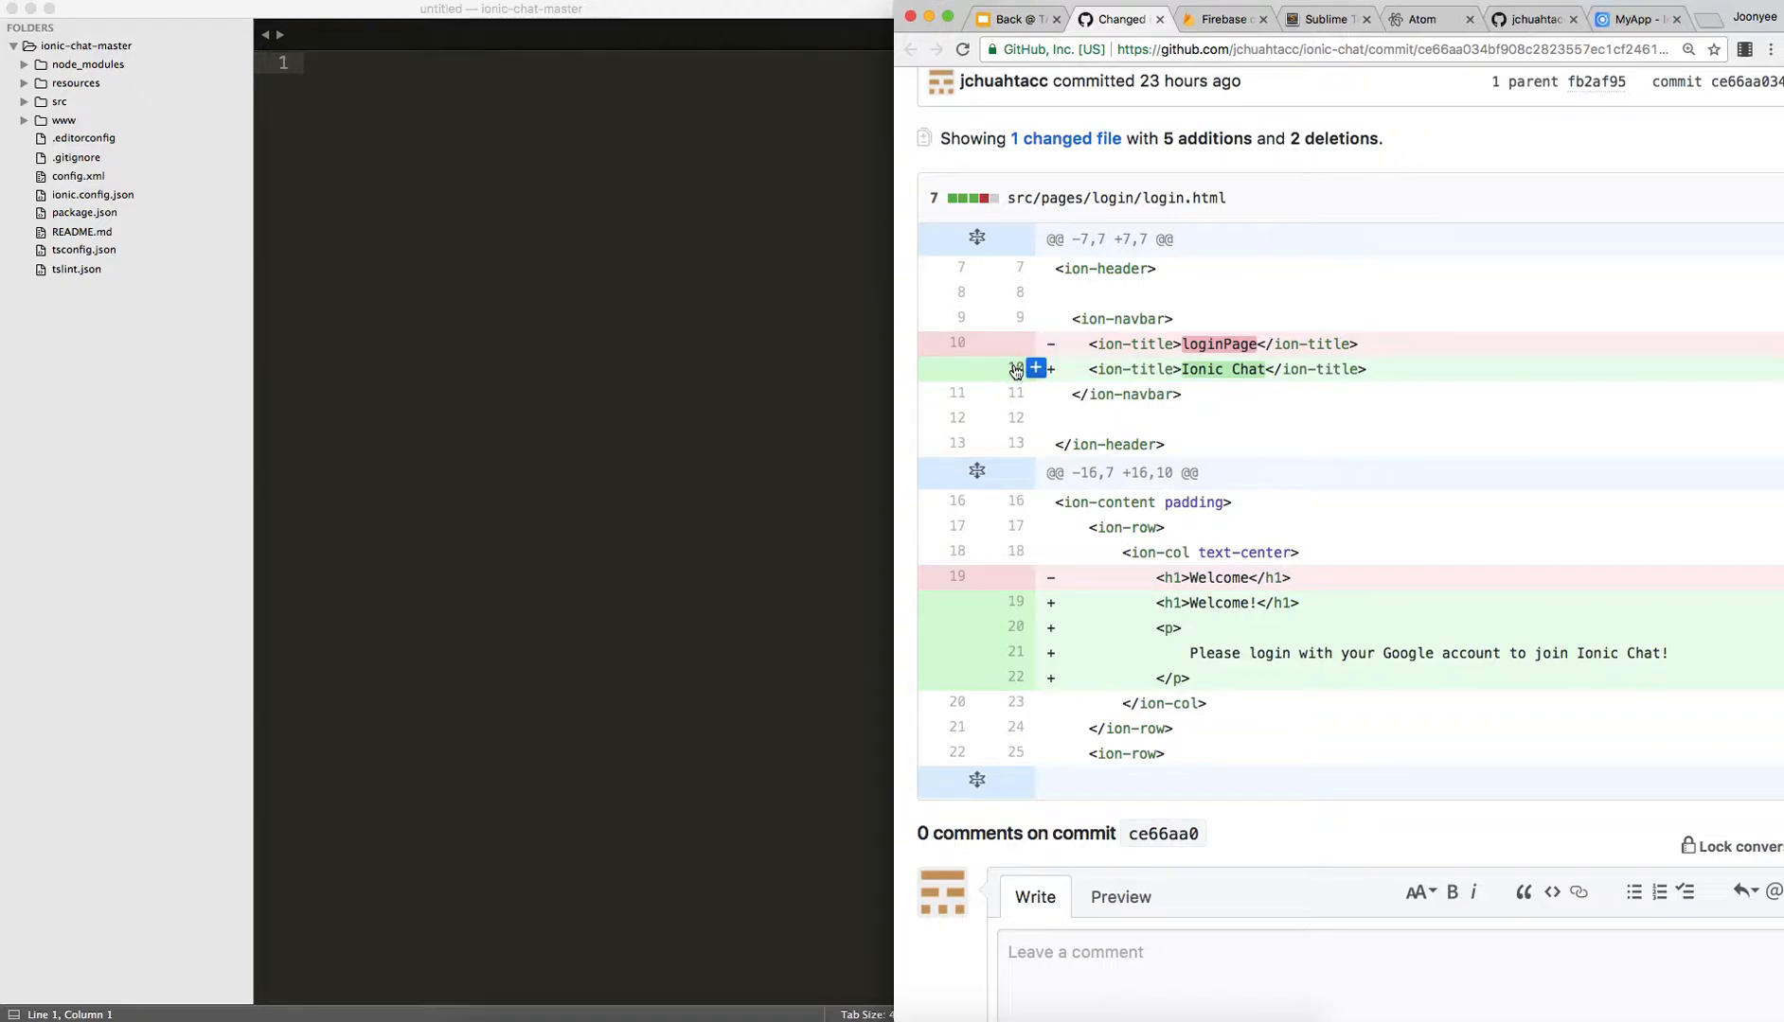
mouse_move(998, 600)
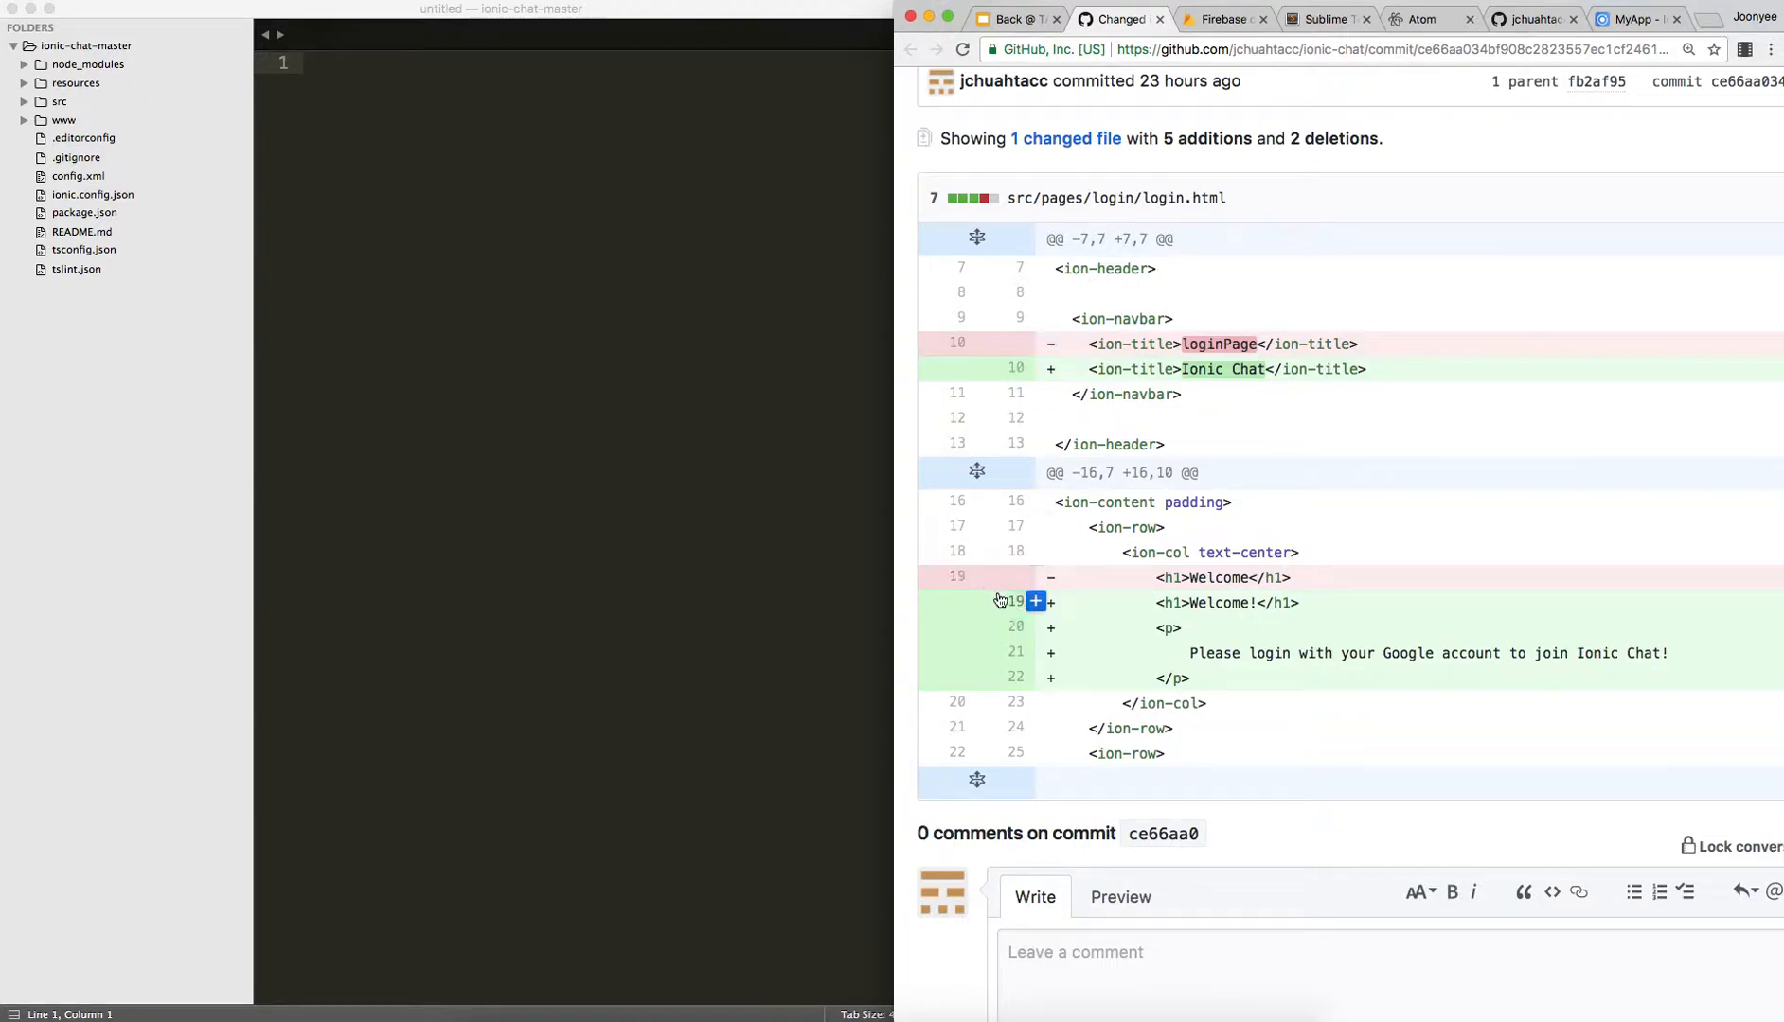
mouse_move(1019, 677)
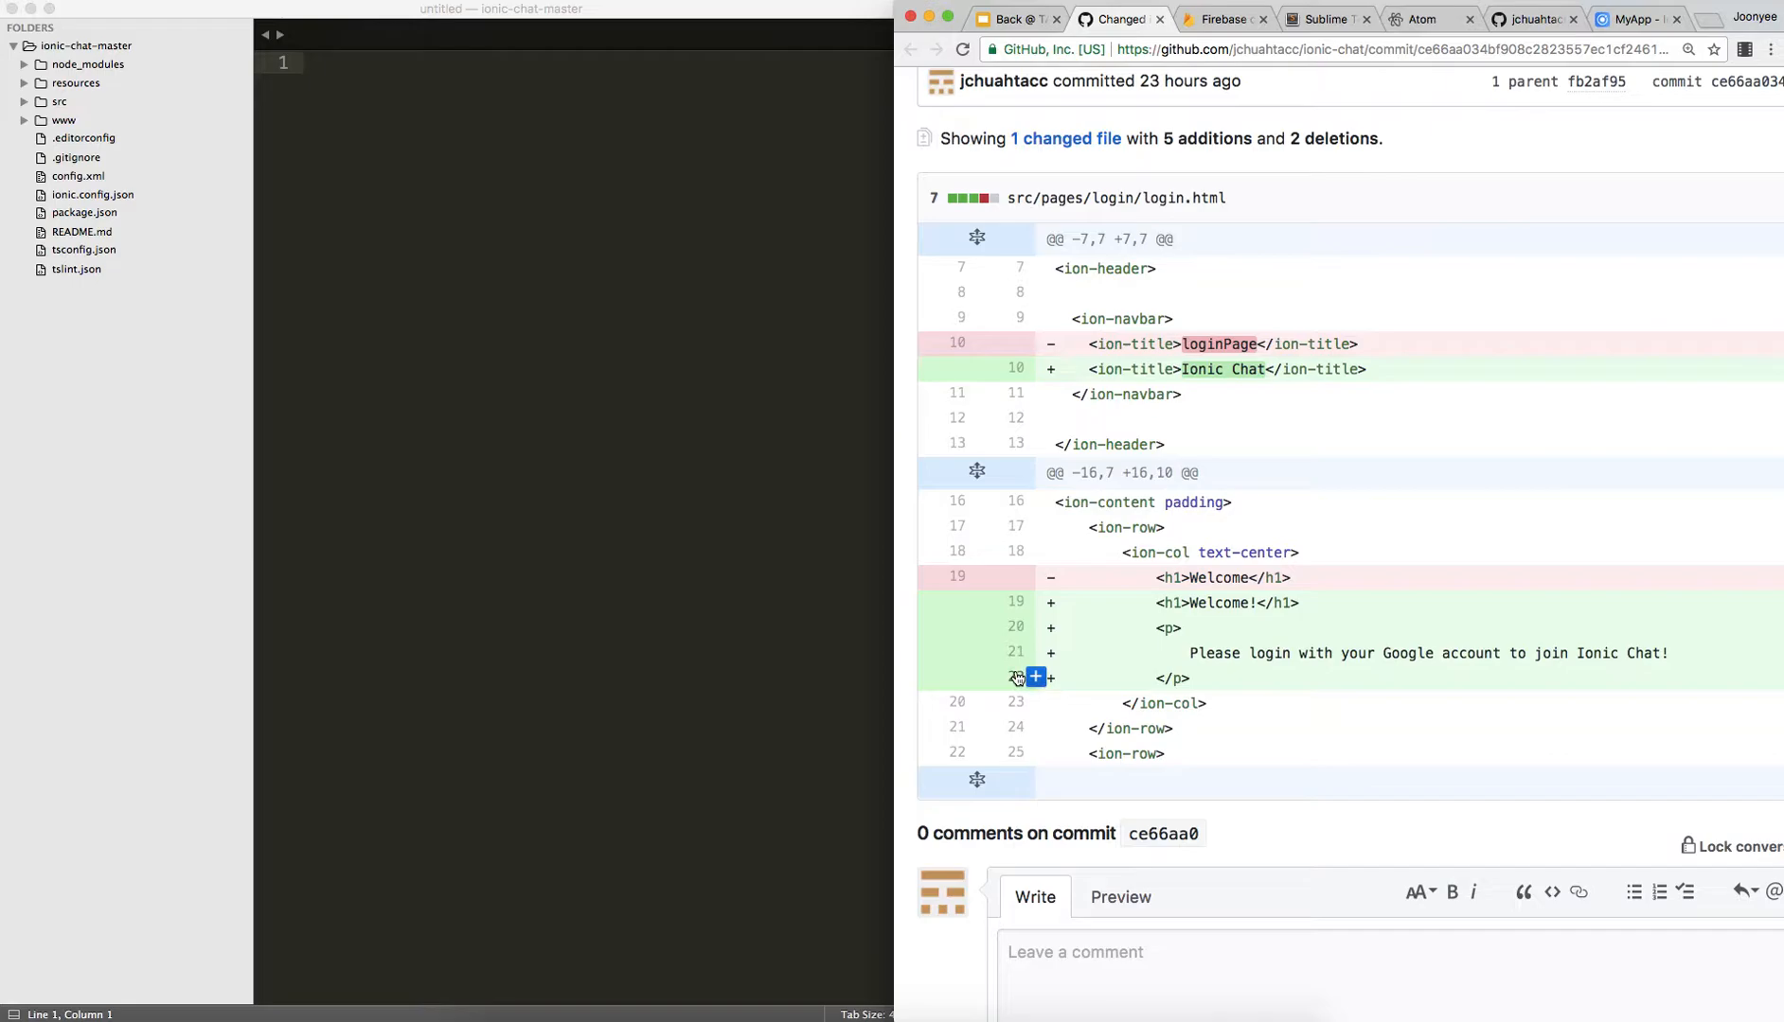
mouse_move(1390, 543)
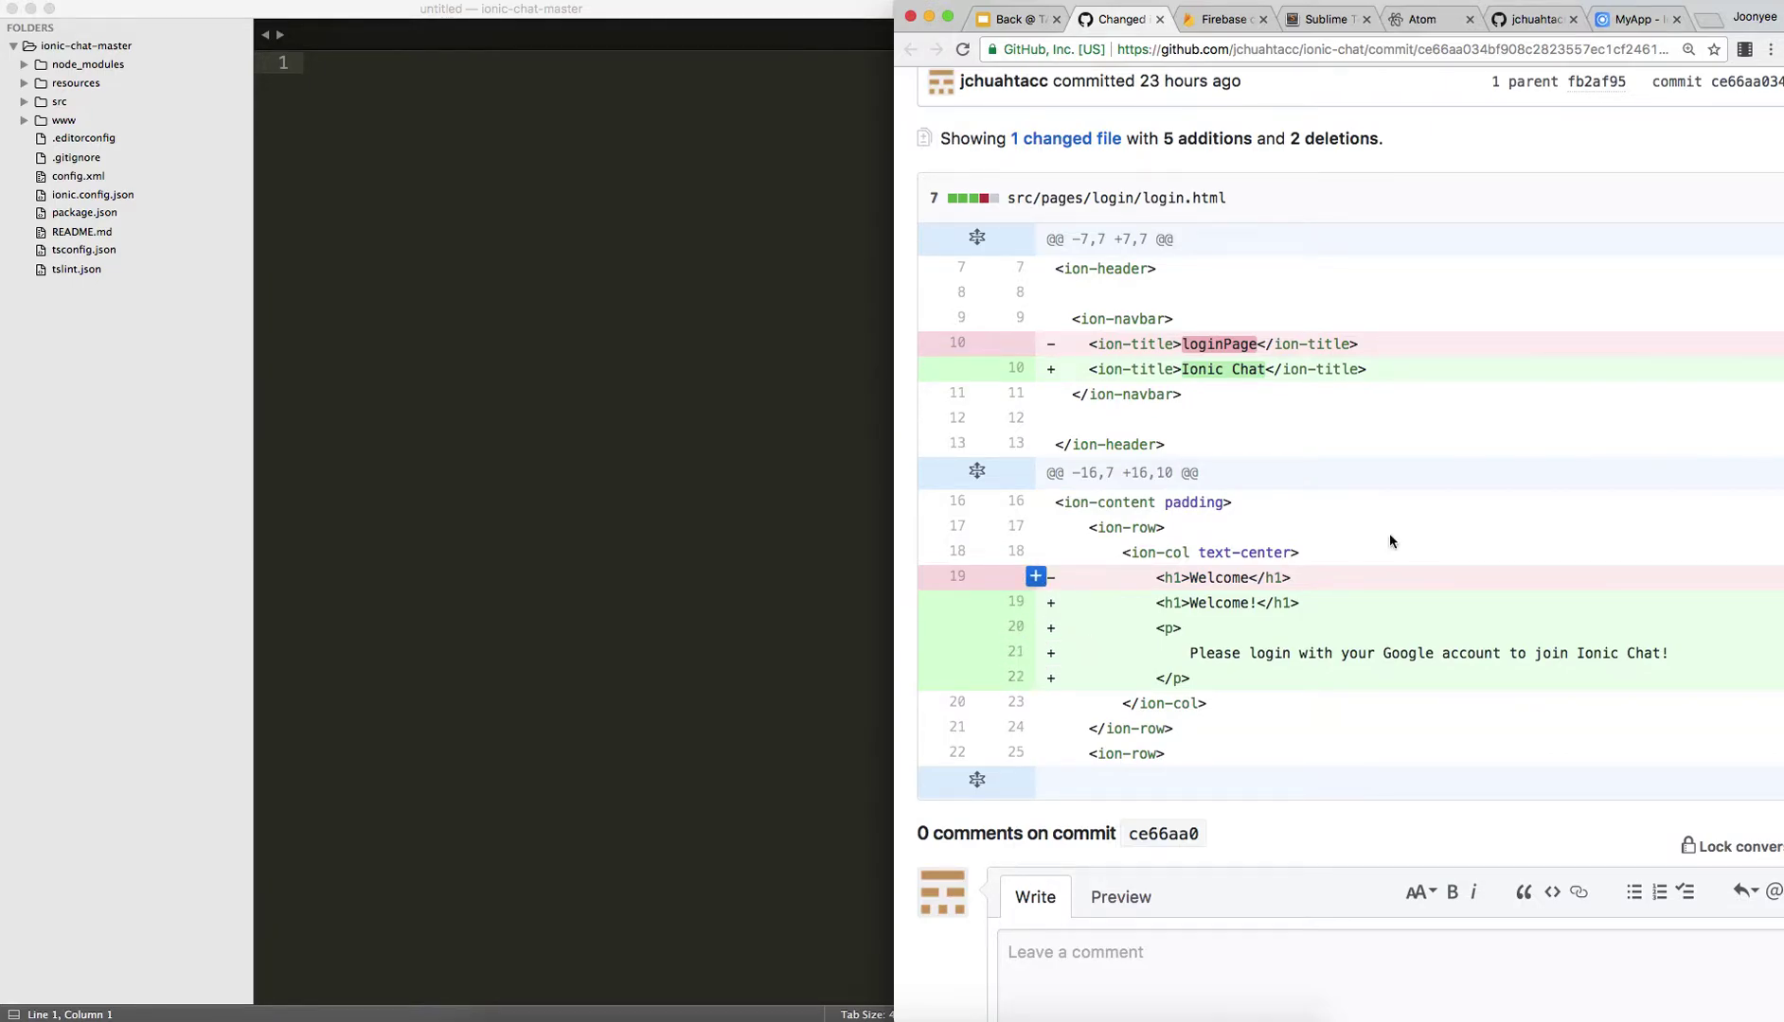
mouse_move(1471, 506)
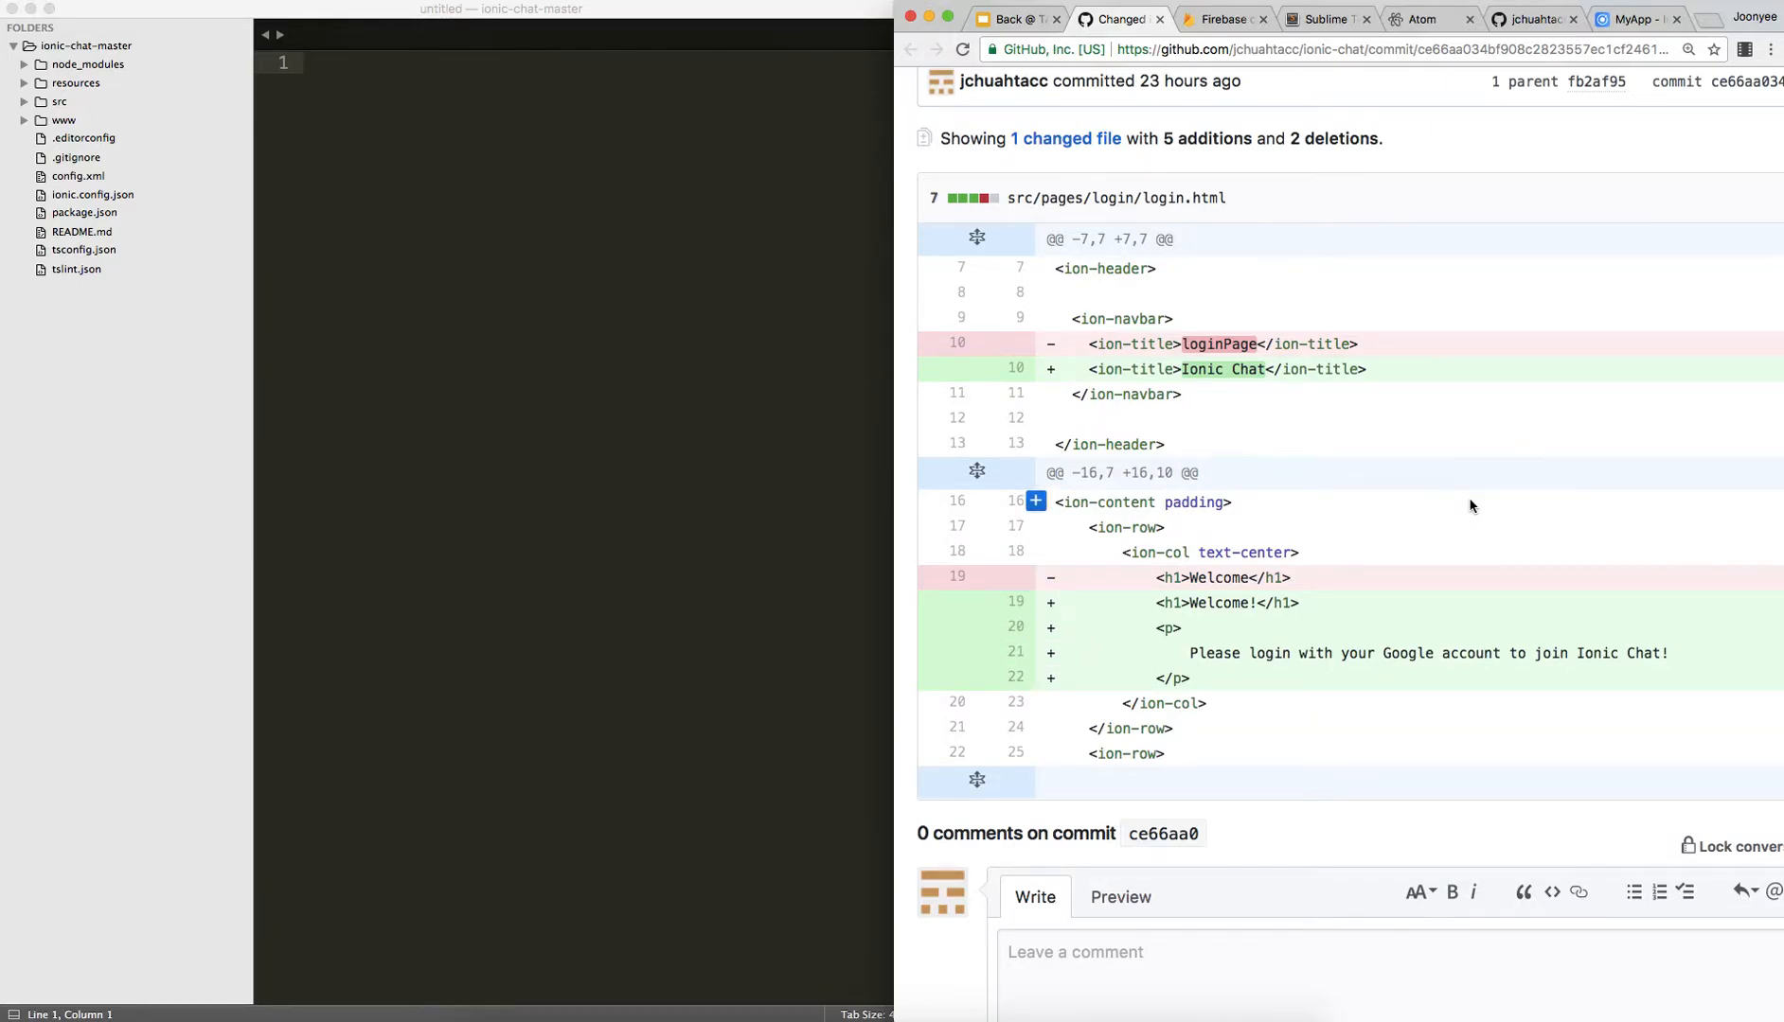